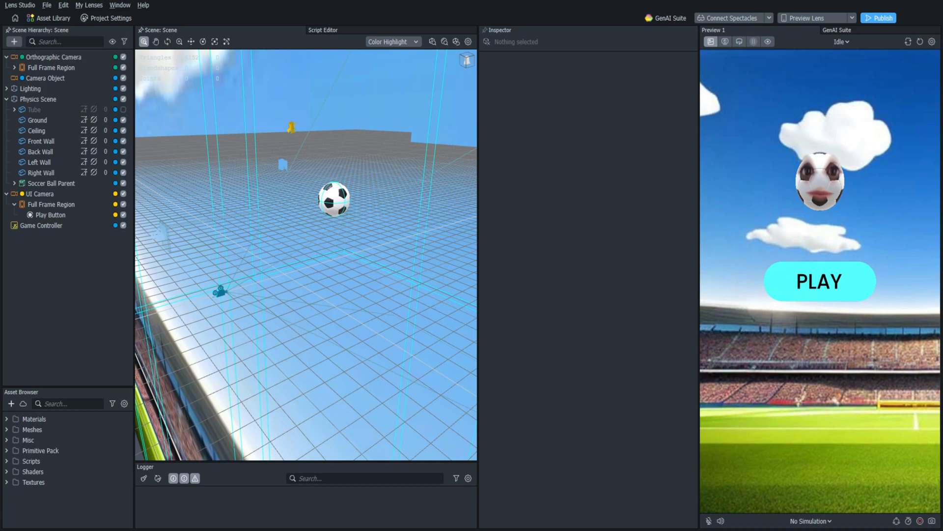
mouse_move(602, 241)
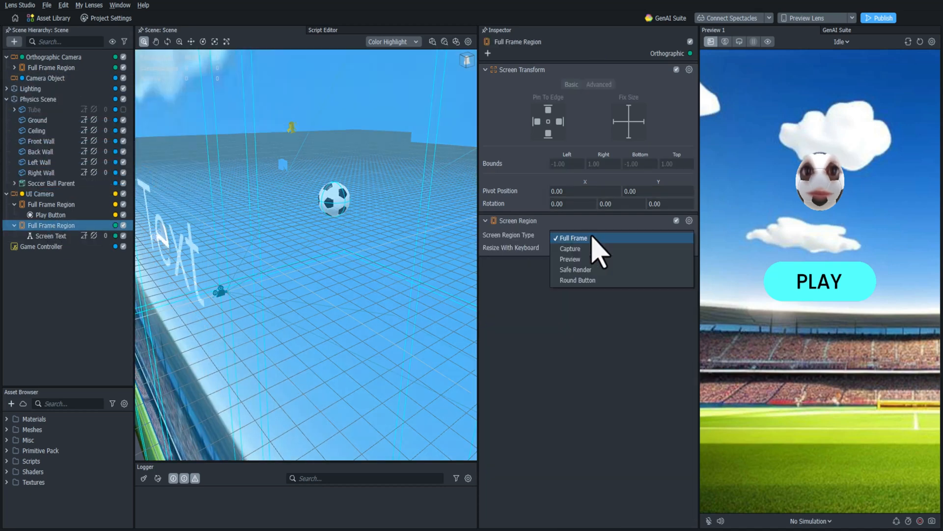
Keep the new screen region Full Frame for the Score Text object under the UI Camera
left_click(50, 235)
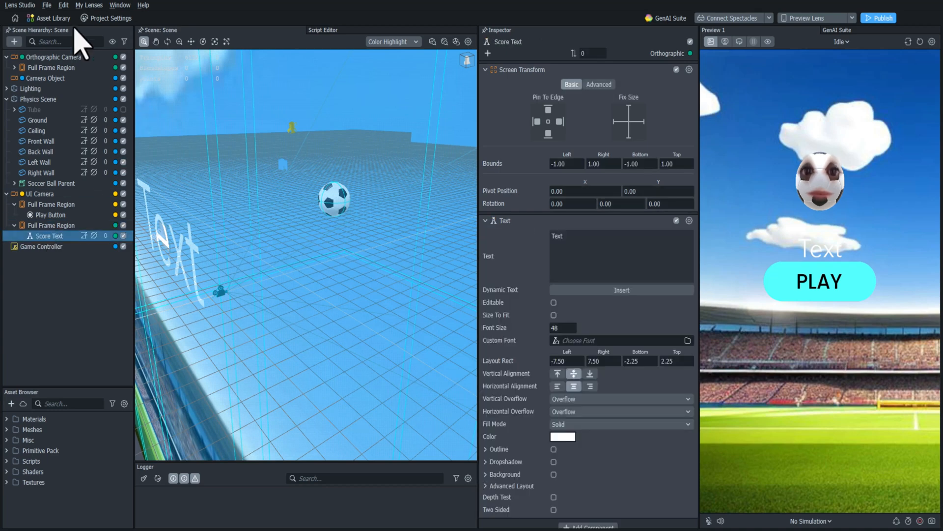
left_click(120, 5)
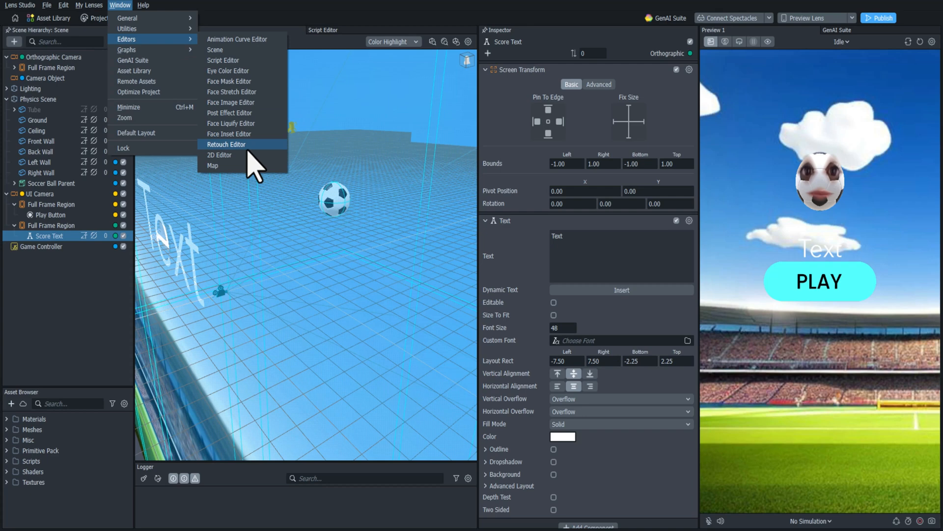
Move Score Text to the top in the 2D Editor, enable Dropshadow, and empty its text
left_click(219, 155)
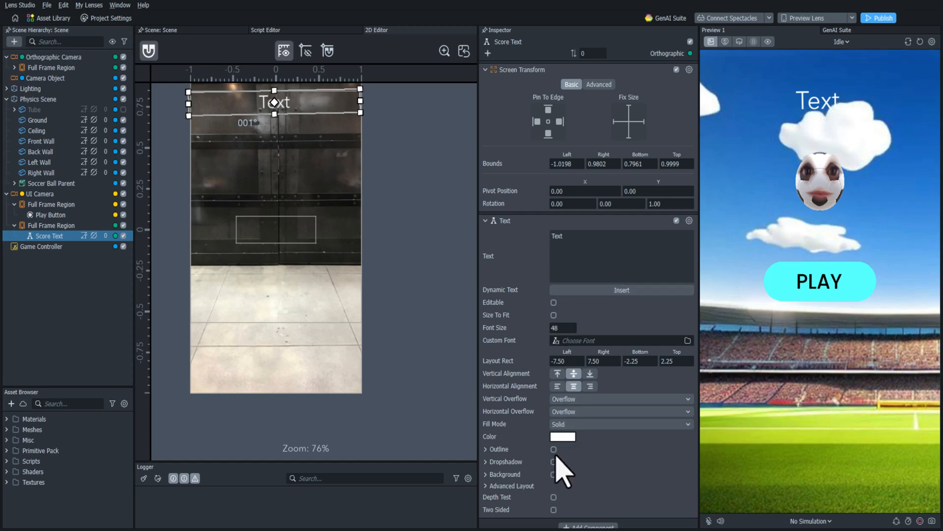
left_click(553, 462)
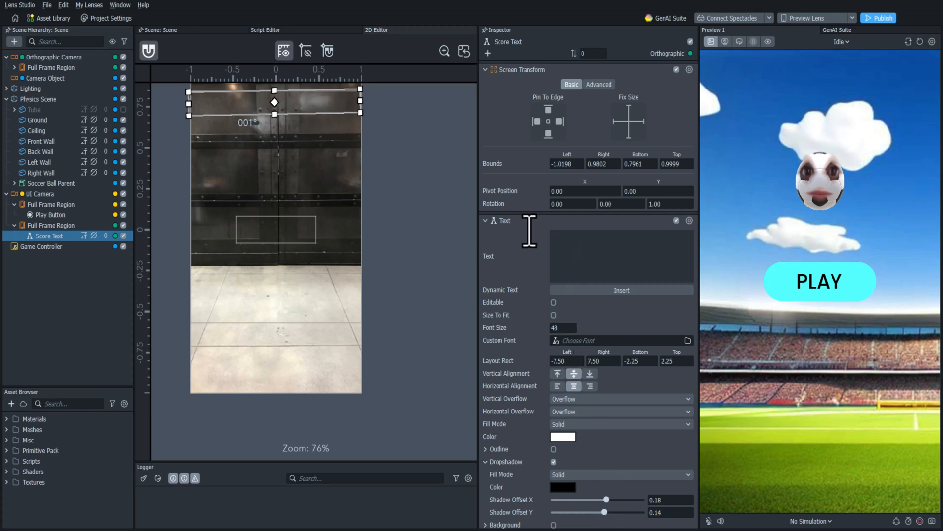
left_click(41, 246)
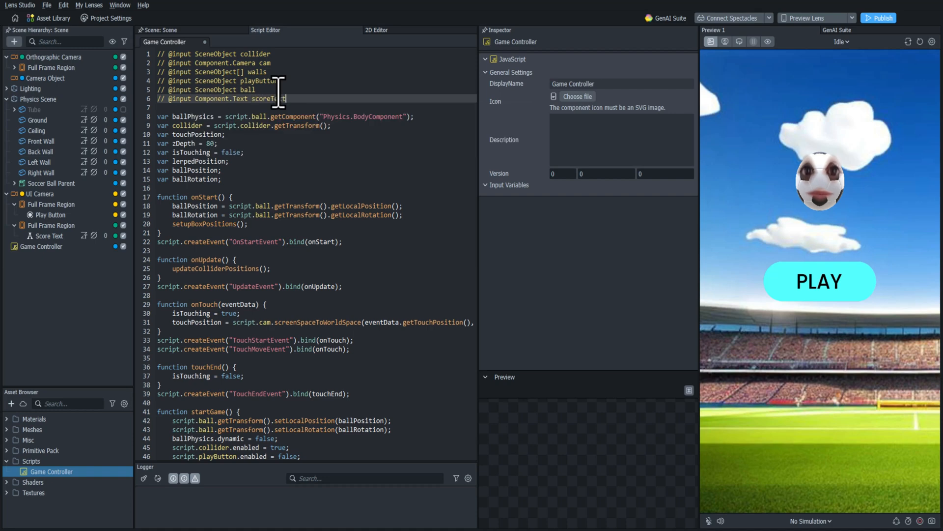
Link Score Text to the Game Controller's scoreText input and declare var score = 0
left_click(42, 247)
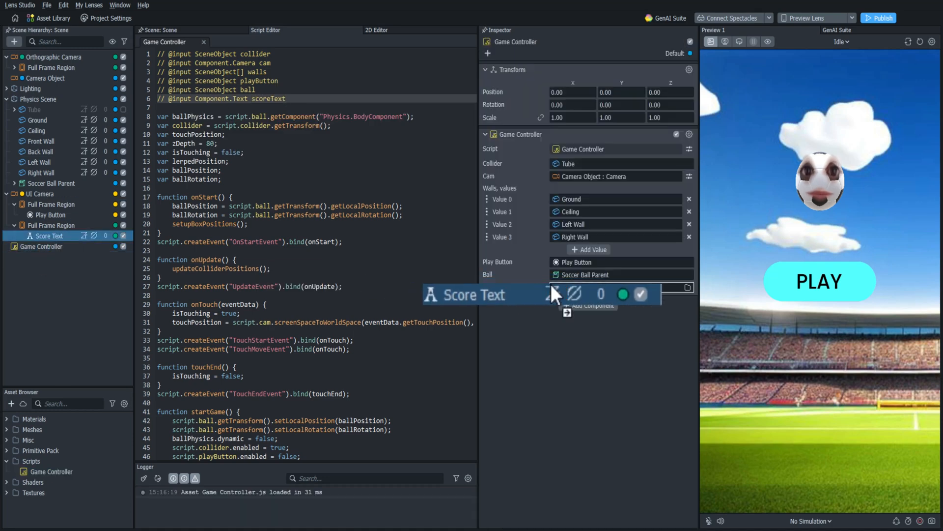
type("var score = 0")
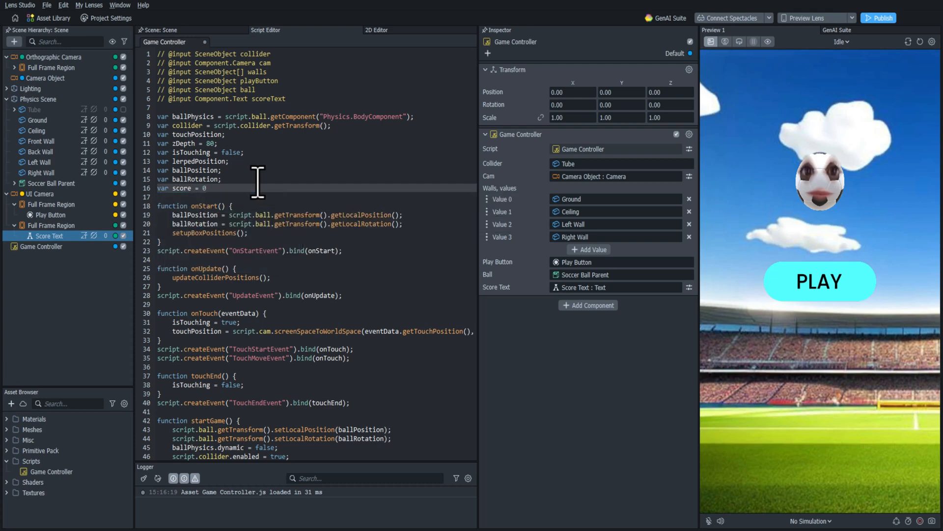
In startGame, reset score to 0 and show it in scoreText
scroll("down", 3)
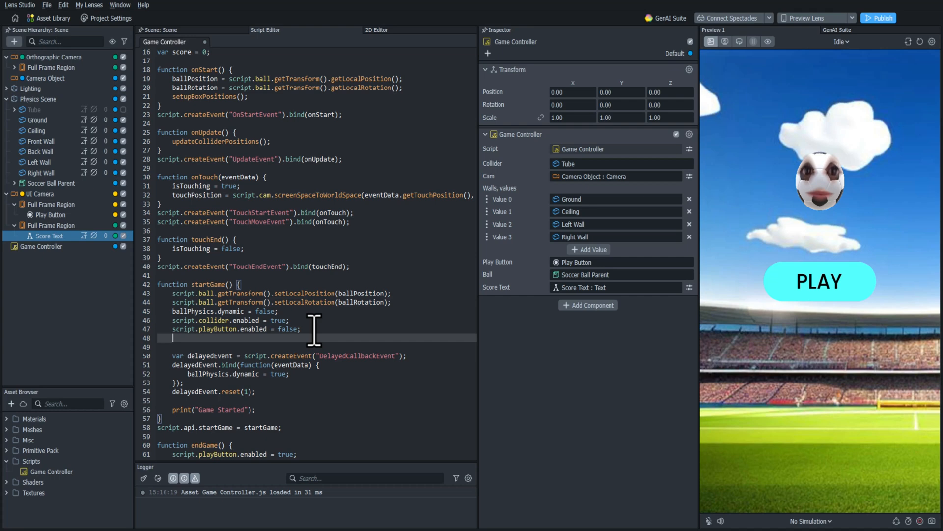
type("score")
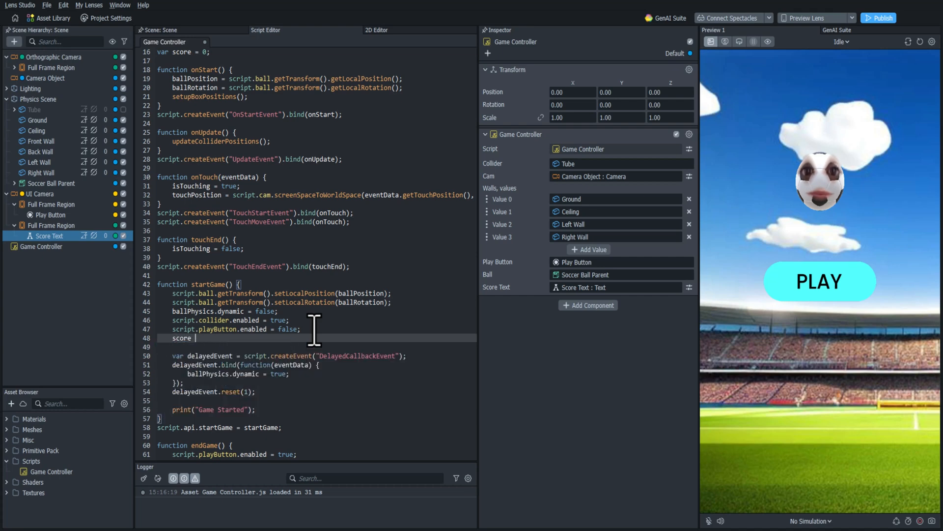
type("= 0;")
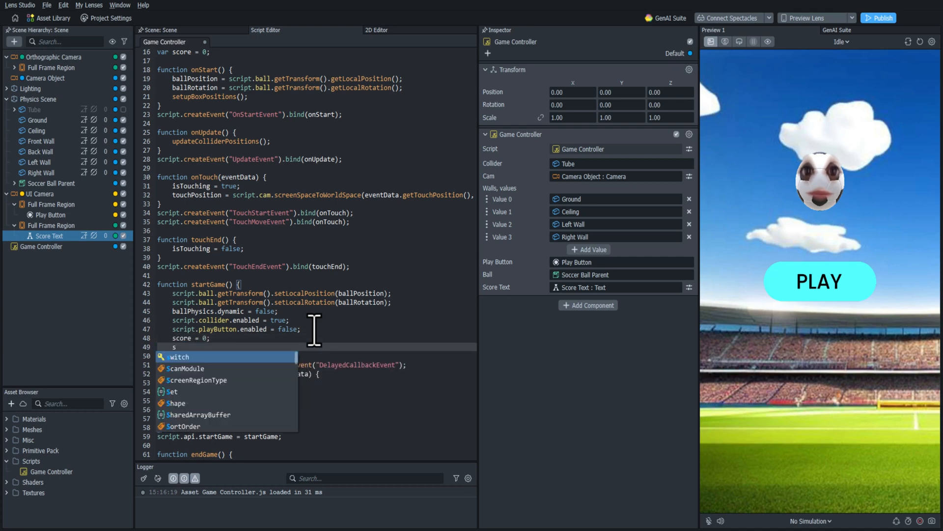
type("cript.scoreText.text = score.toString();")
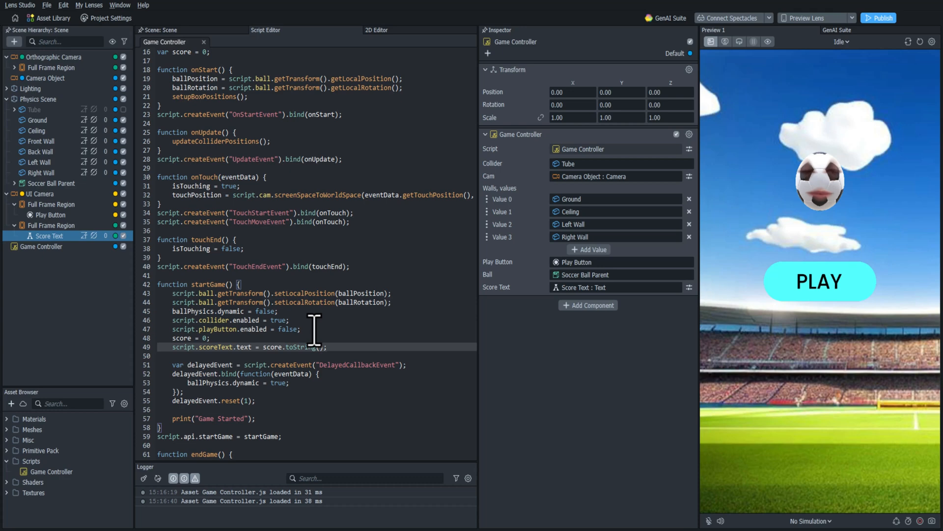
In endGame, set script.scoreText.text to an empty string
scroll("down", 3)
type("script.scoreText.text")
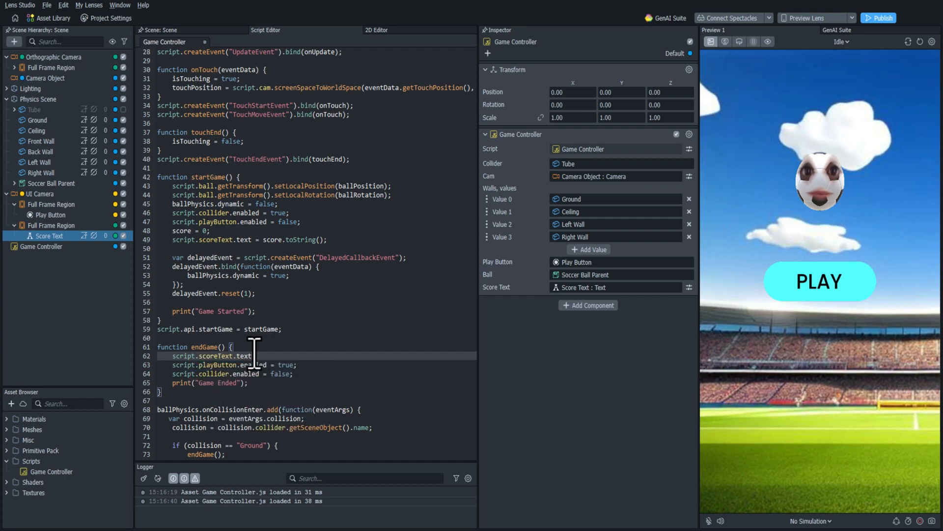
type("= \"\"")
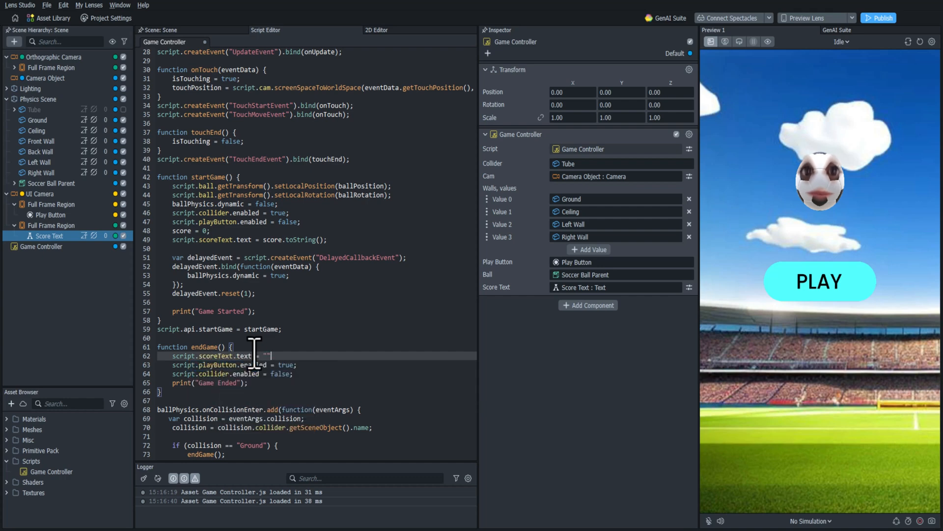
scroll("down", 3)
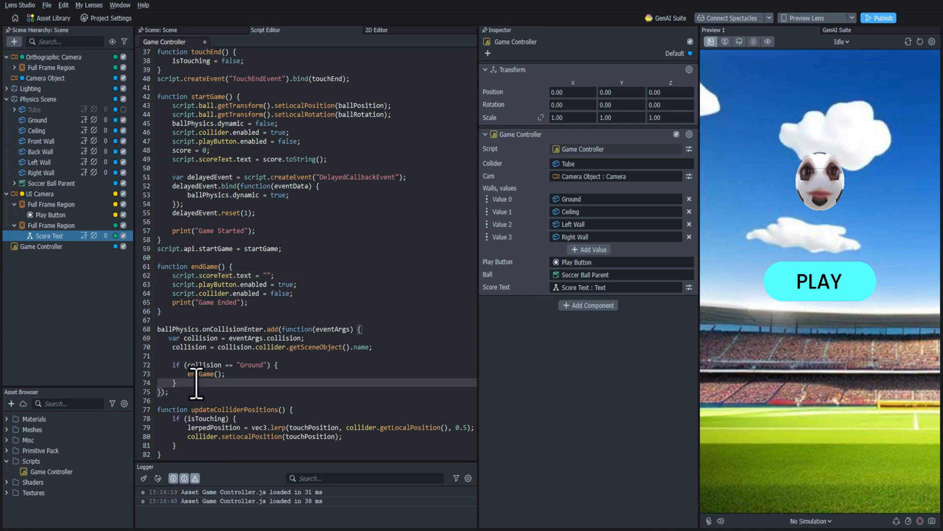
Add an onCollisionEnter branch for "Tube" running score++ and updating scoreText, then play the preview
type("else if")
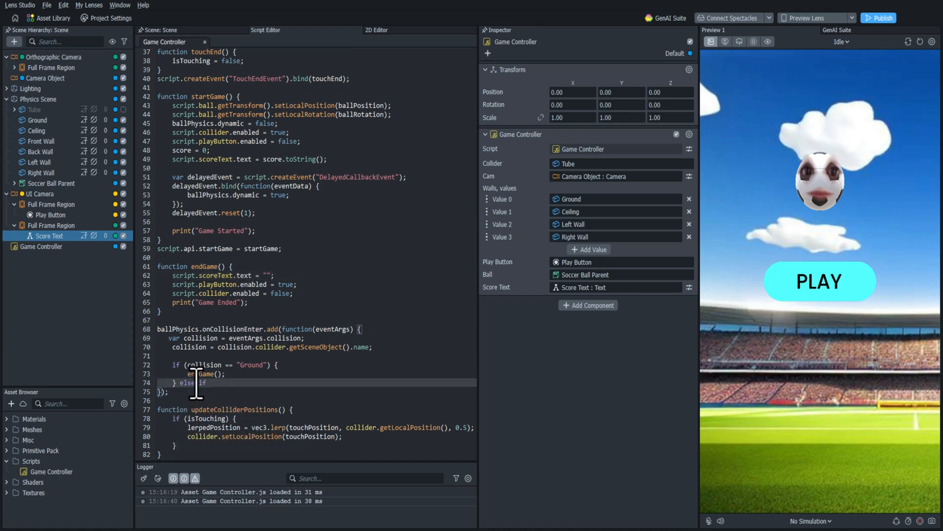
type("(collision)")
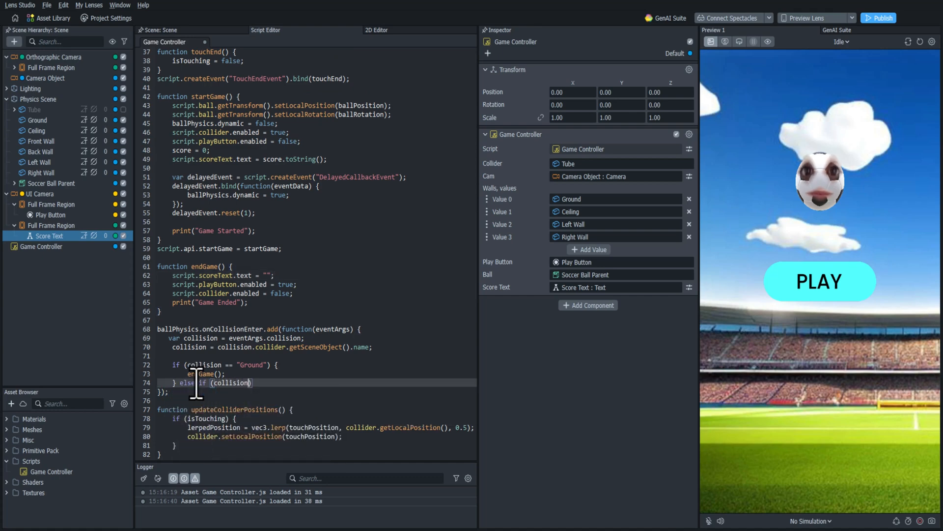
type("==")
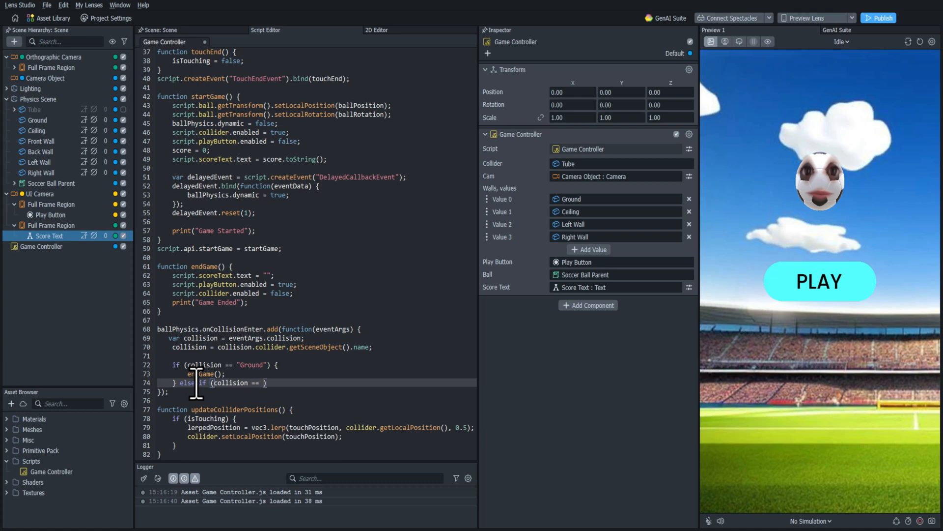
type("\"Tube\"")
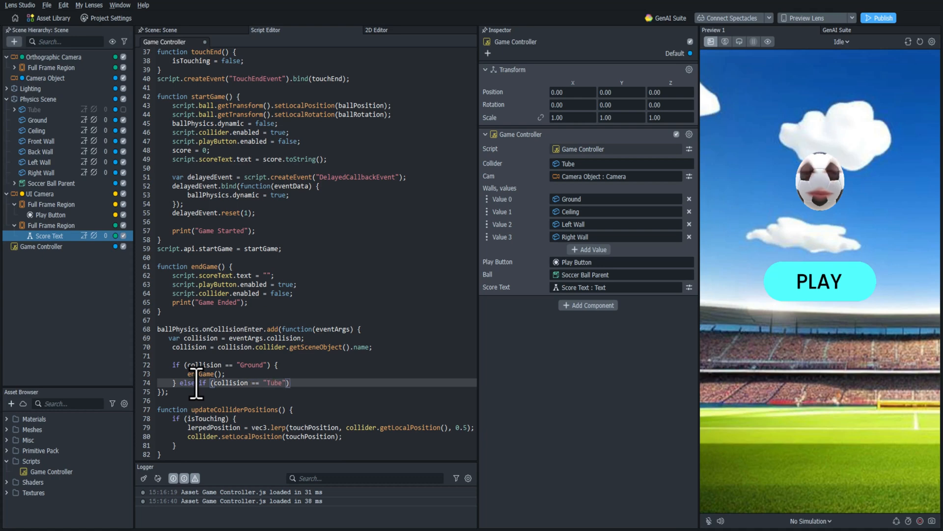
type("score")
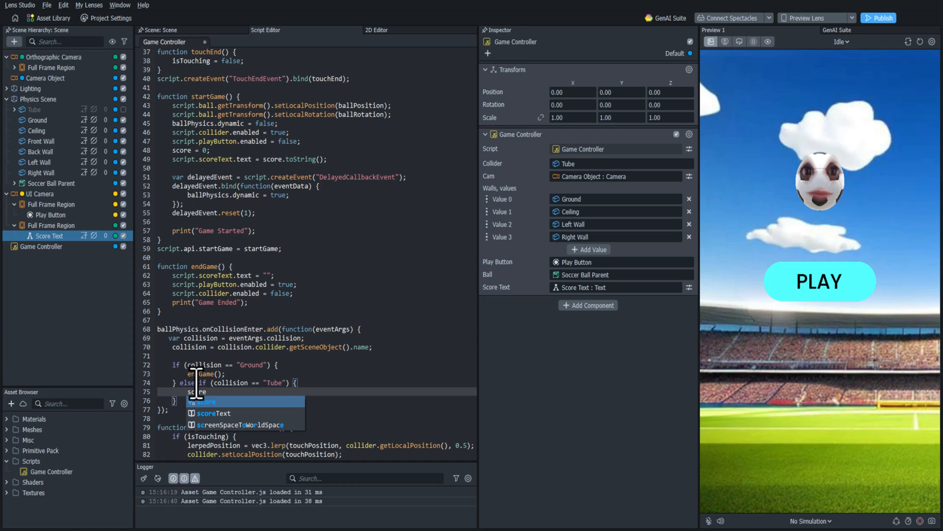
type("++;")
type("script.scoreText.text =")
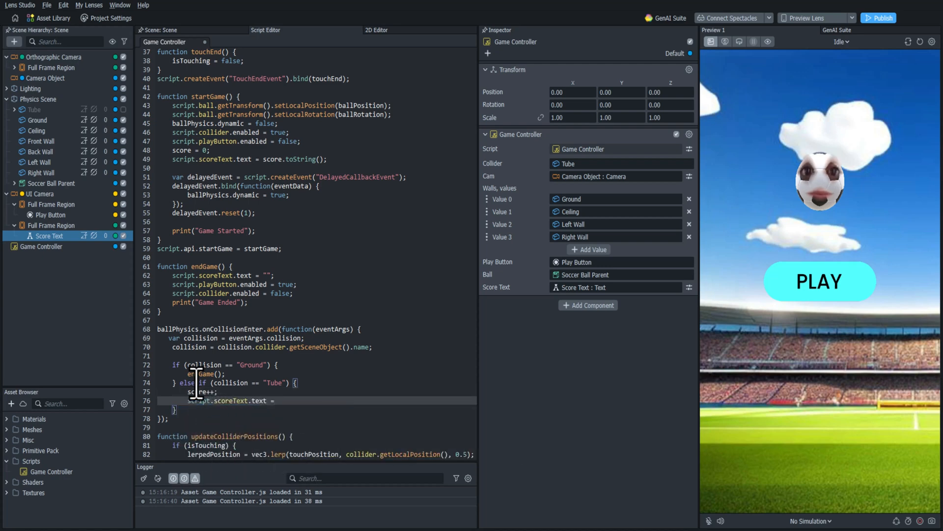
type("score.toString();")
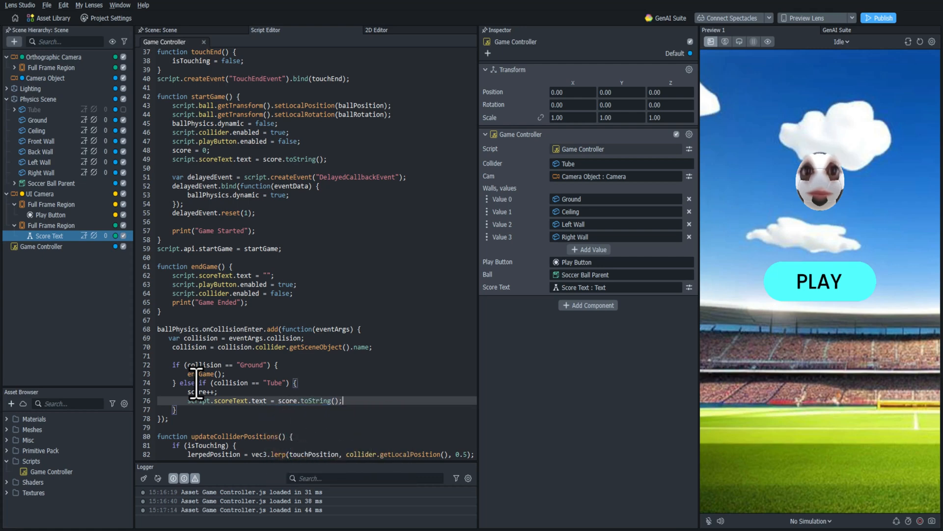
left_click(818, 281)
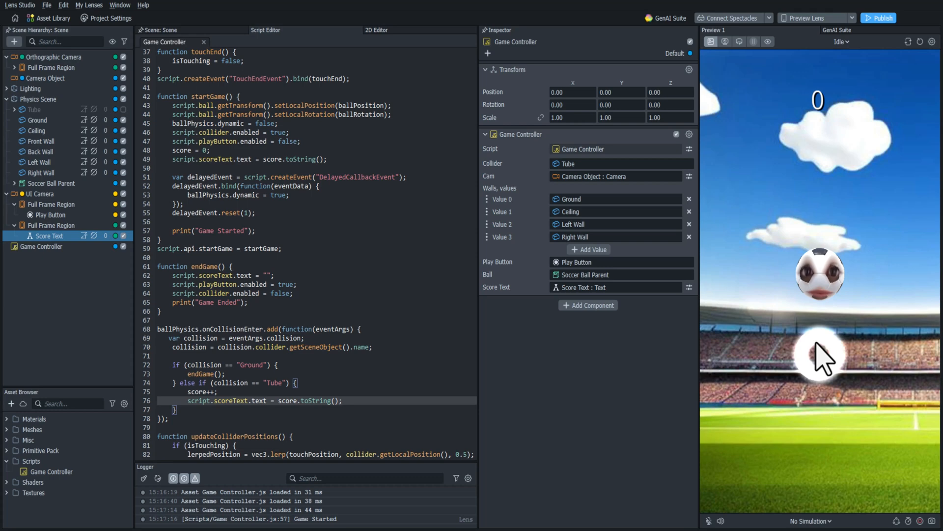